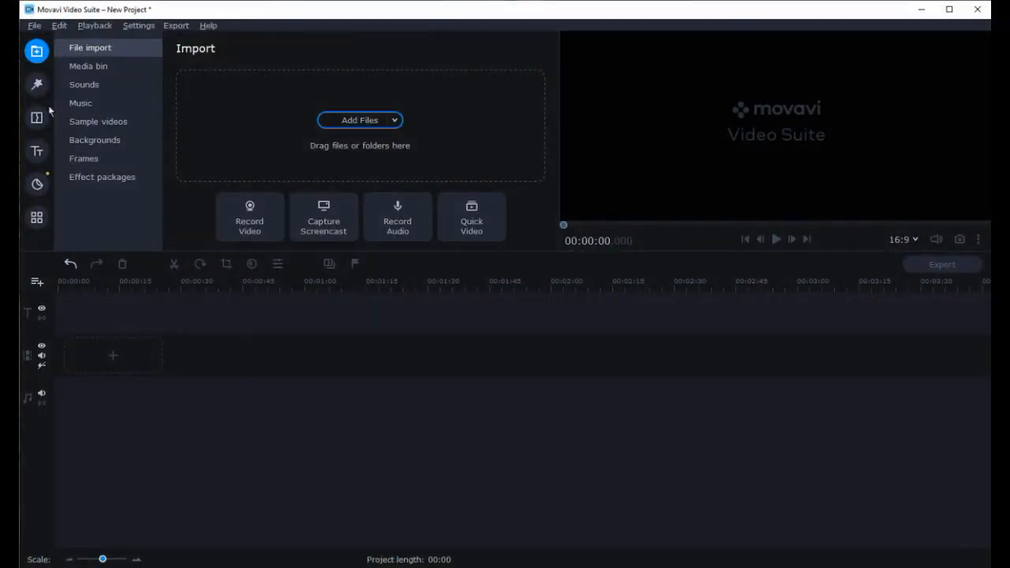
Drag sound help 1.mp4 from the Media bin onto the video track and preview it
click(88, 66)
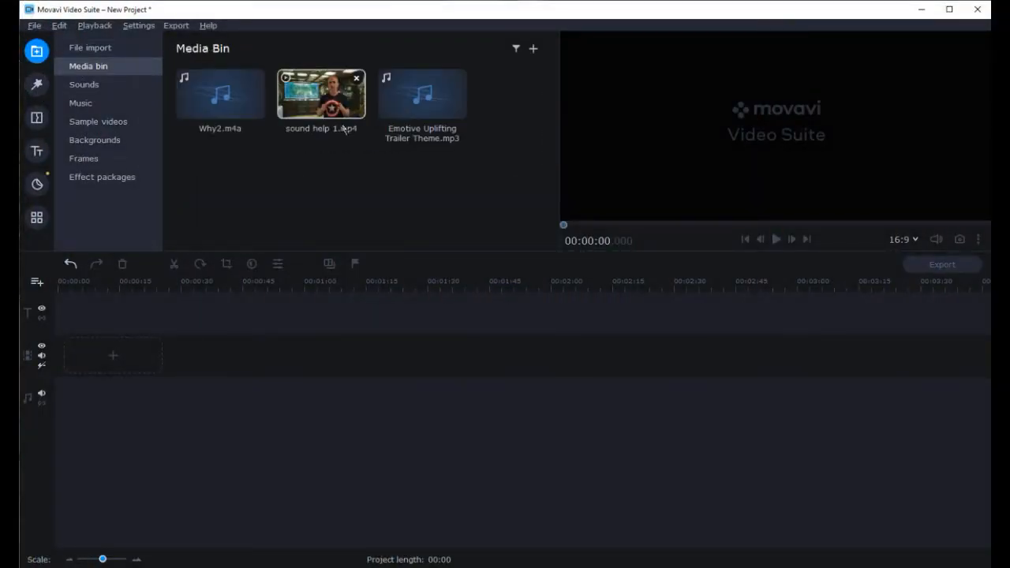
drag(320, 94, 110, 355)
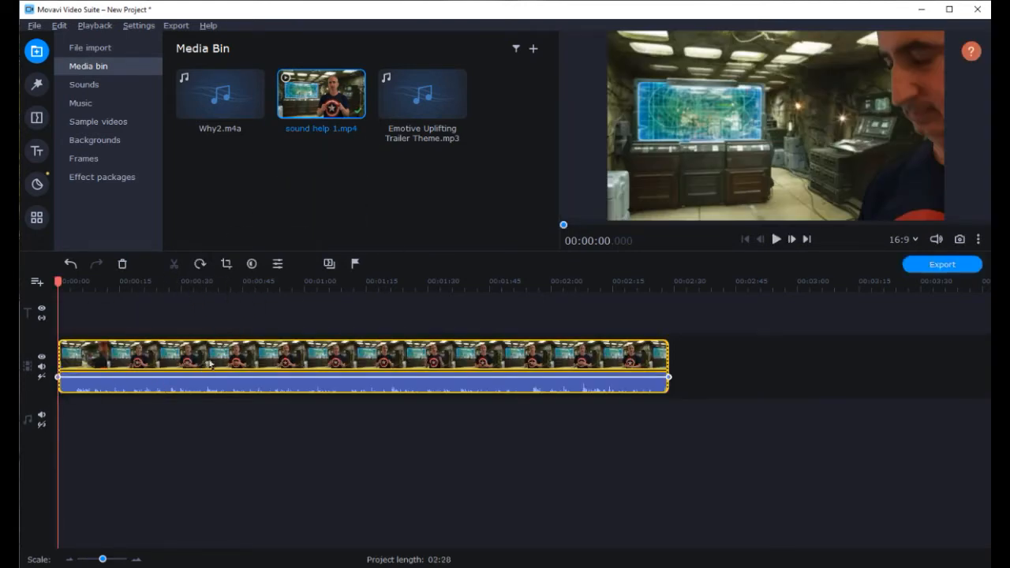
mouse_move(116, 320)
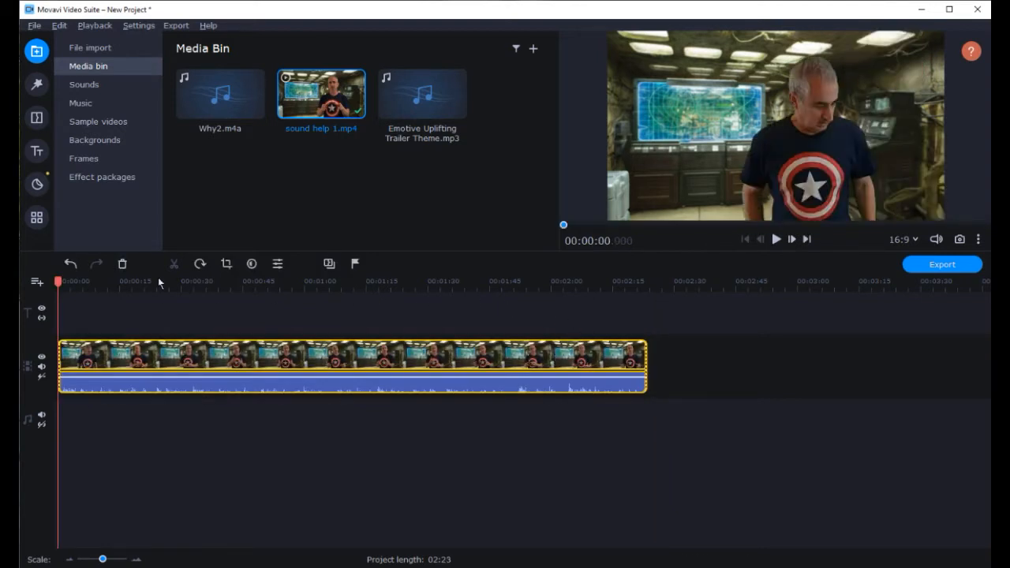
click(775, 239)
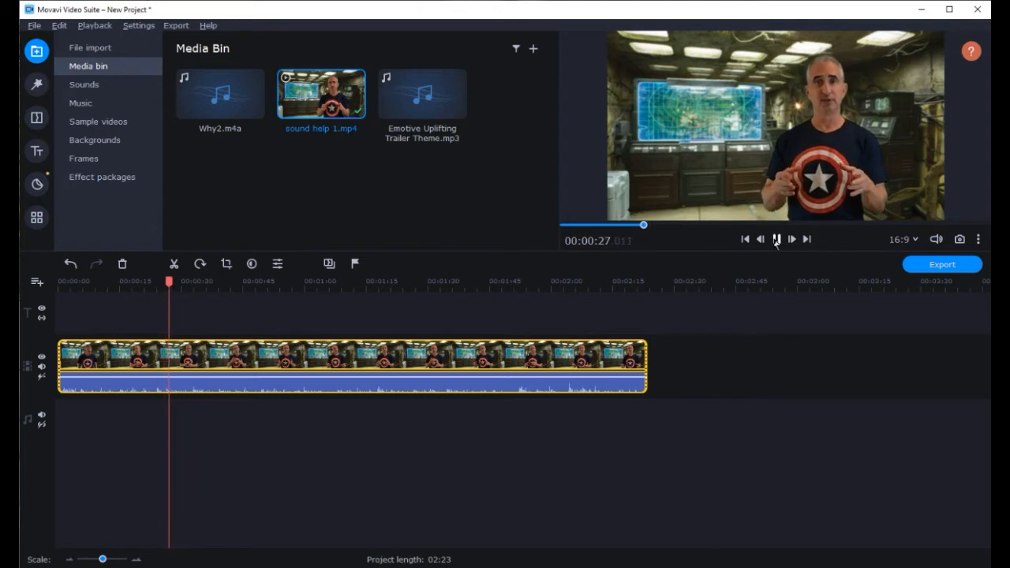
click(776, 239)
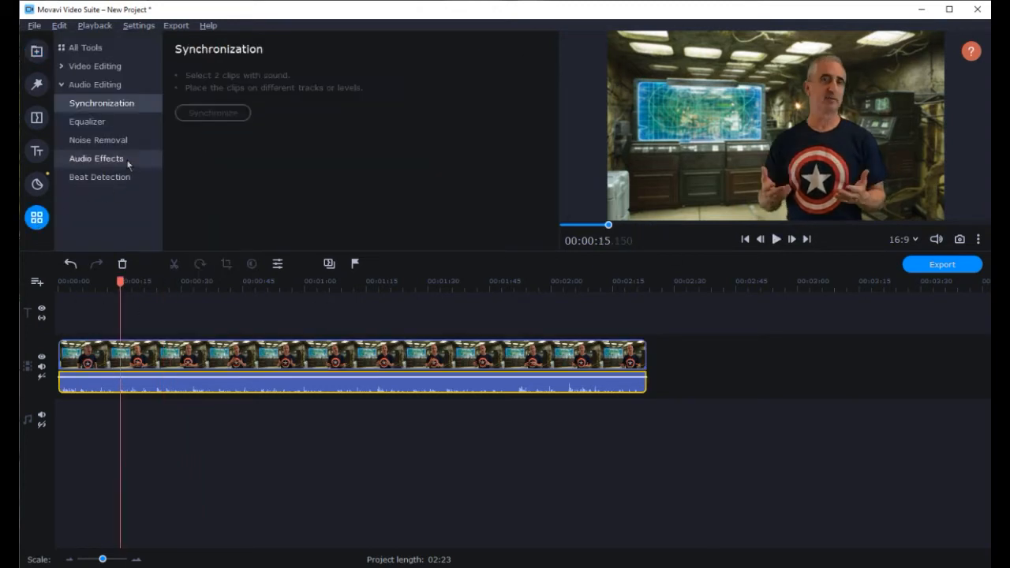
In the Equalizer, keep the Flat preset, lower the 1 kHz and 2 kHz bands, and preview the sound
click(87, 121)
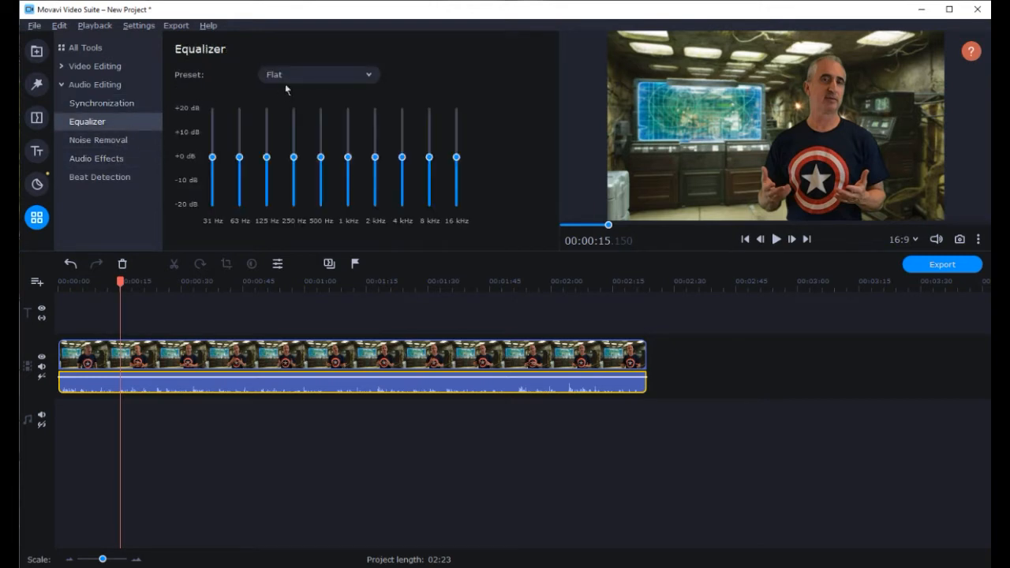
click(318, 74)
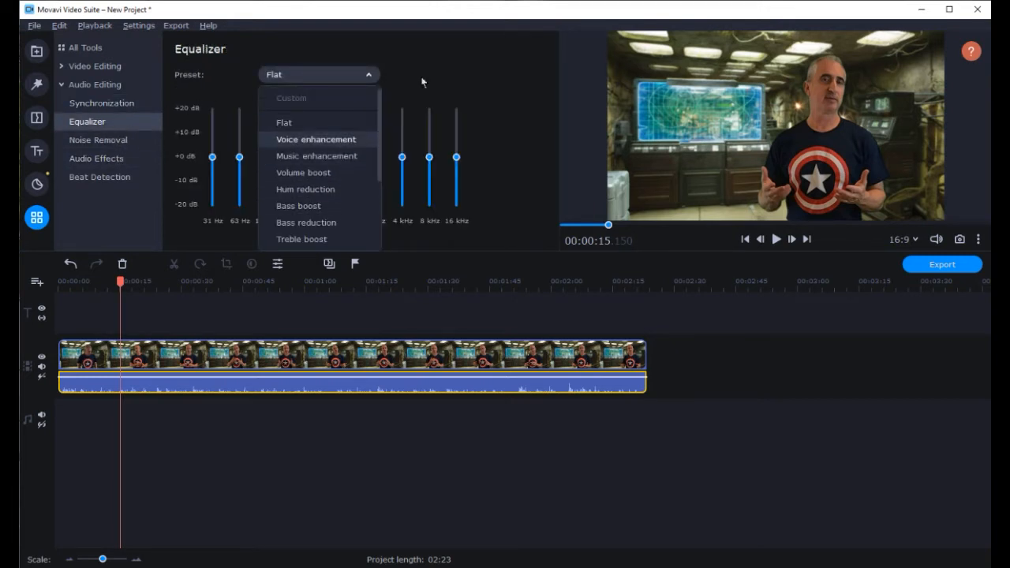
click(283, 122)
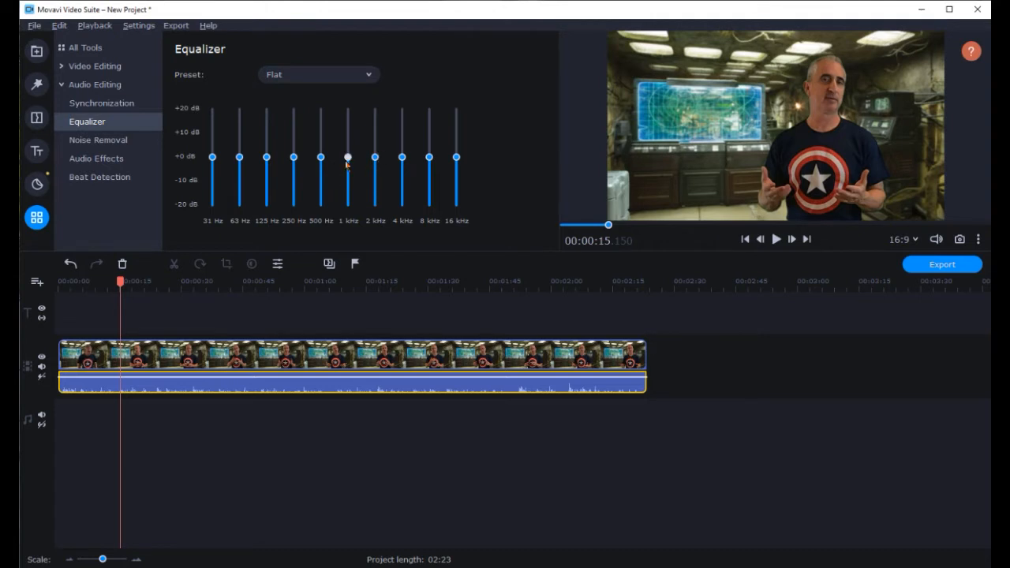
drag(347, 164, 347, 164)
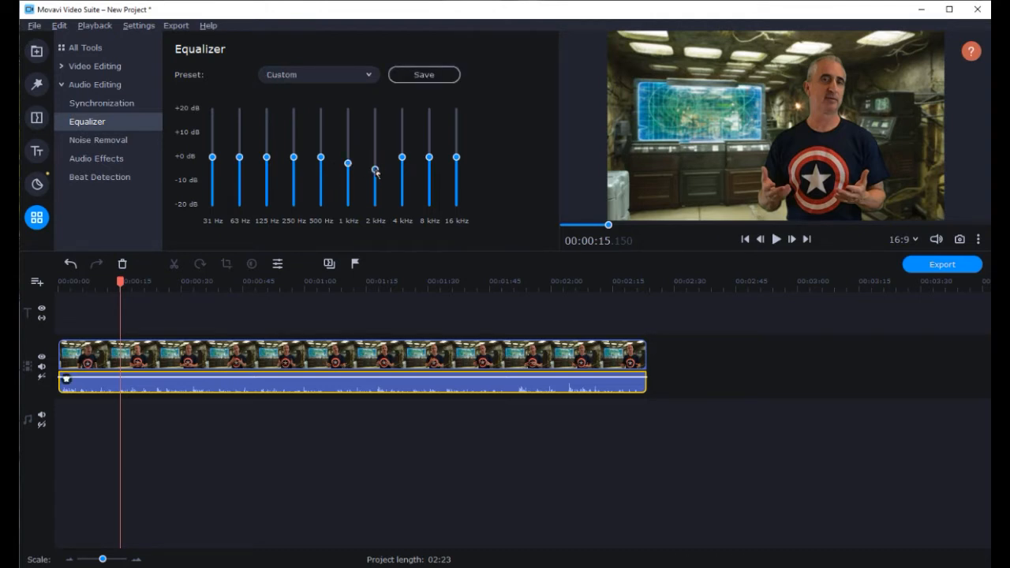
click(775, 239)
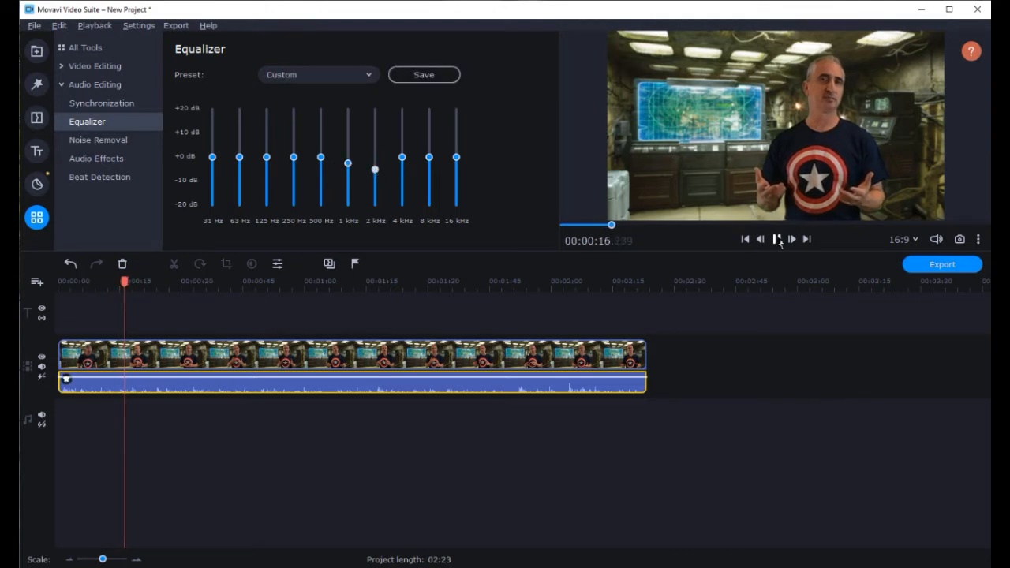
click(775, 239)
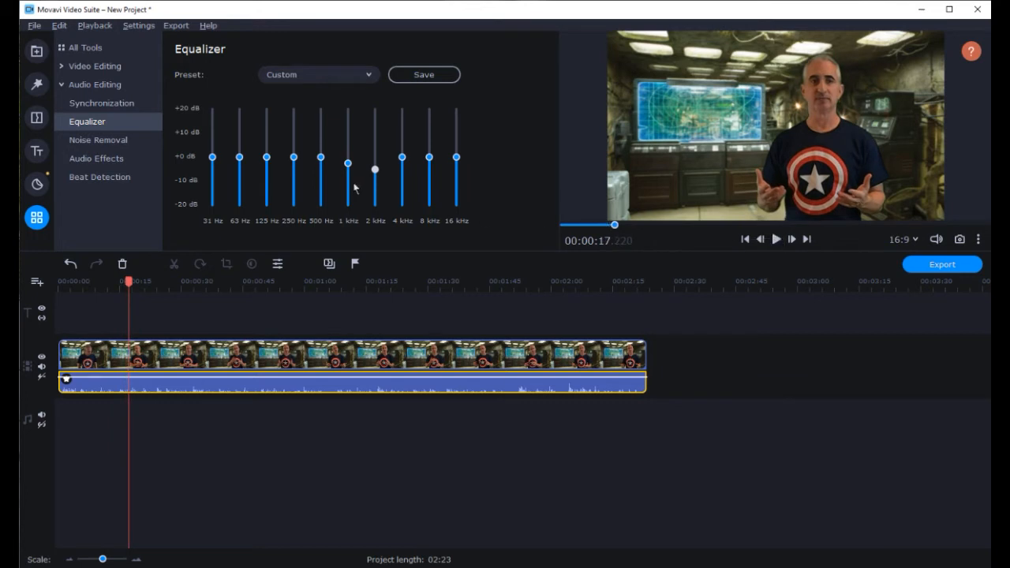
mouse_move(166, 308)
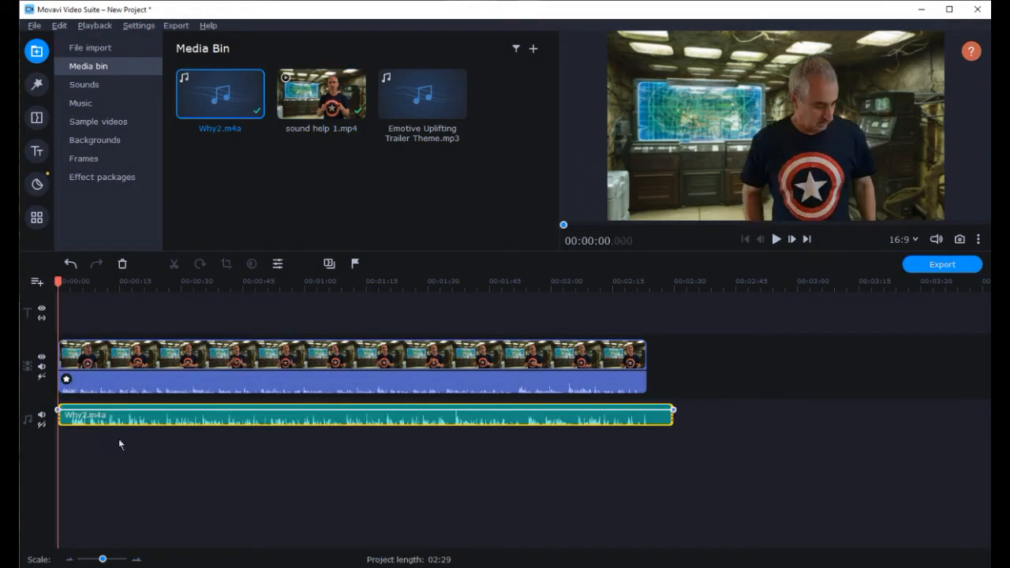
mouse_move(344, 390)
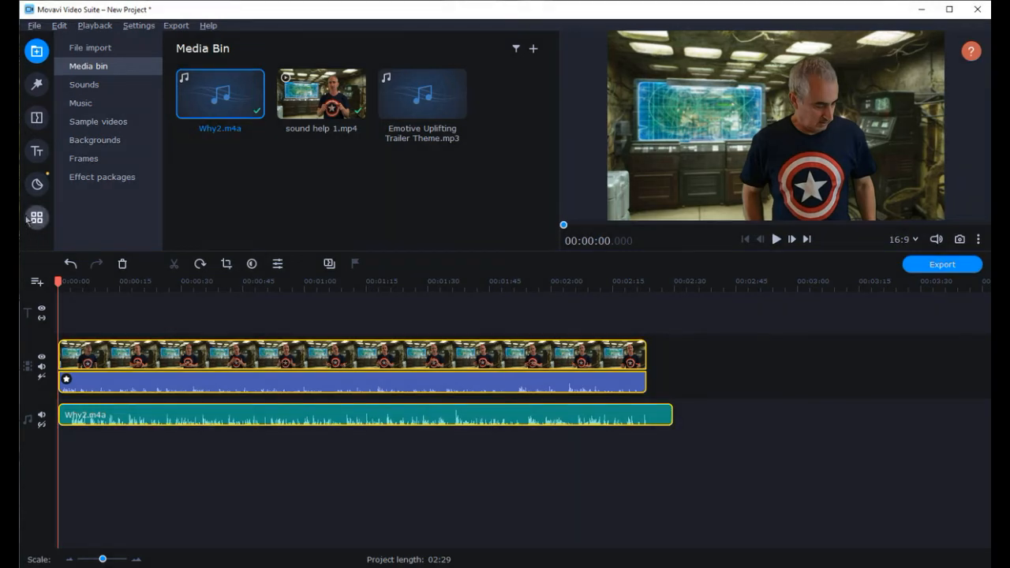
Synchronize the Why2.m4a voice track with the clip's audio and preview to check the sync
click(36, 218)
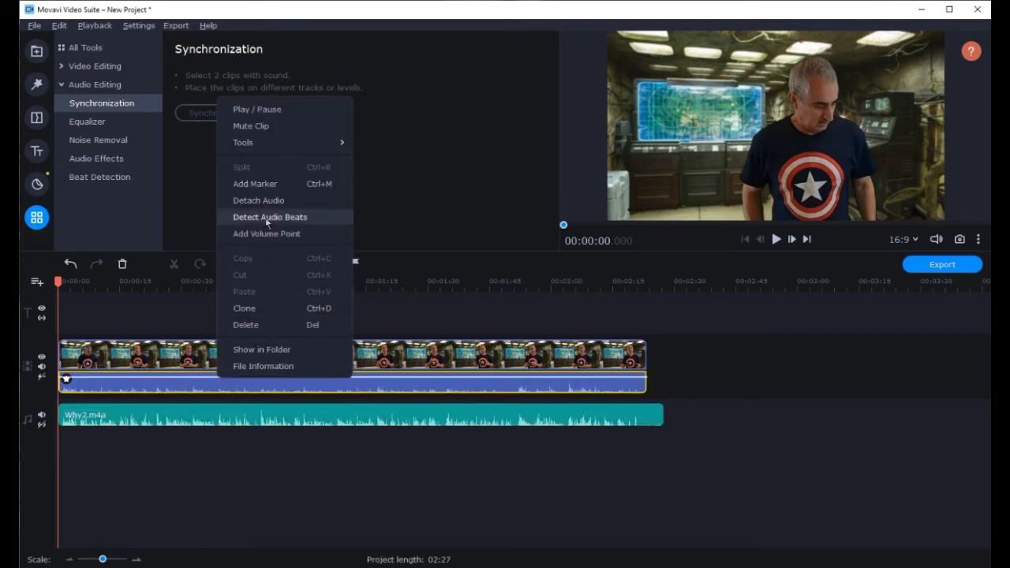
click(270, 217)
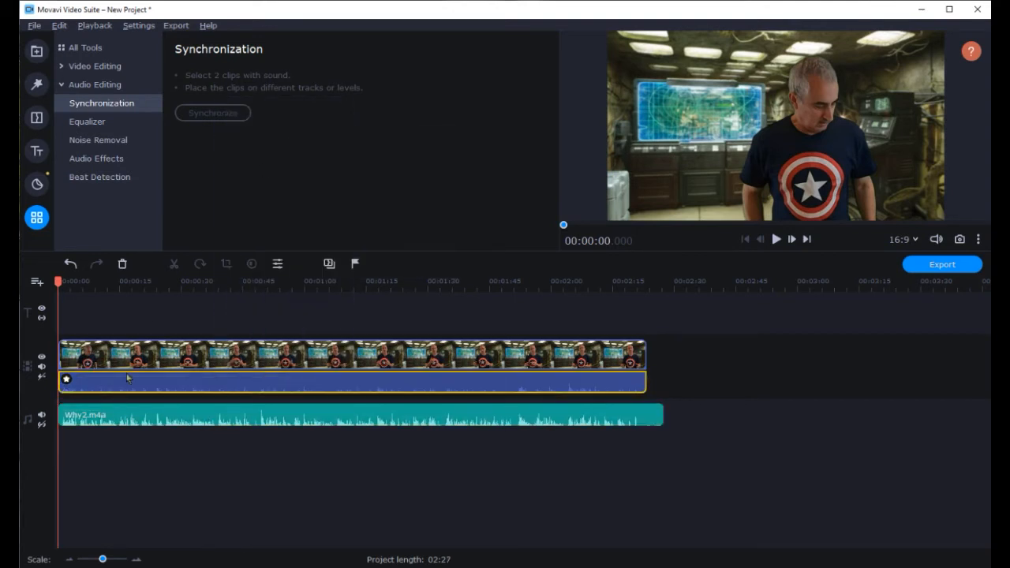
click(775, 239)
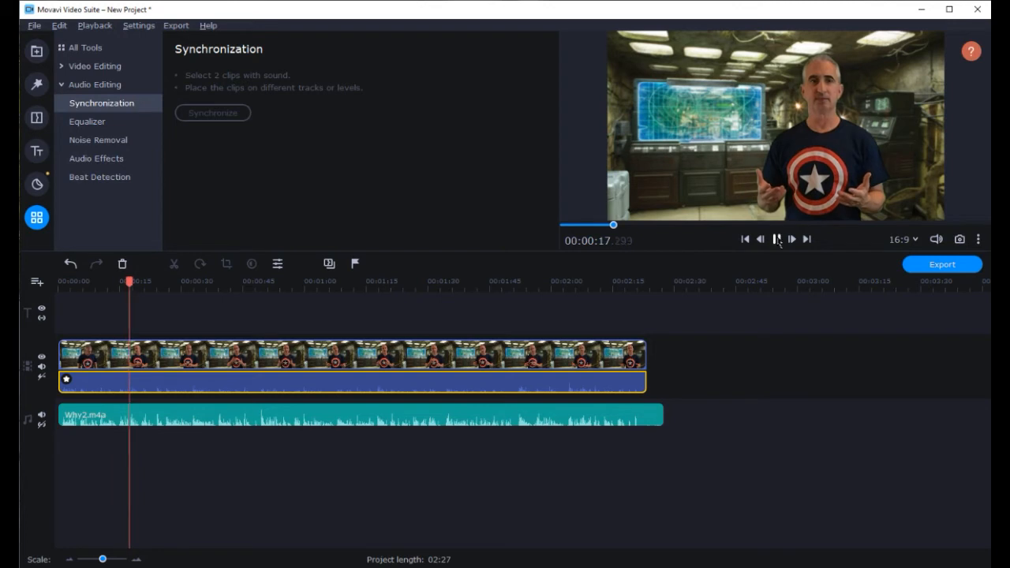
click(776, 239)
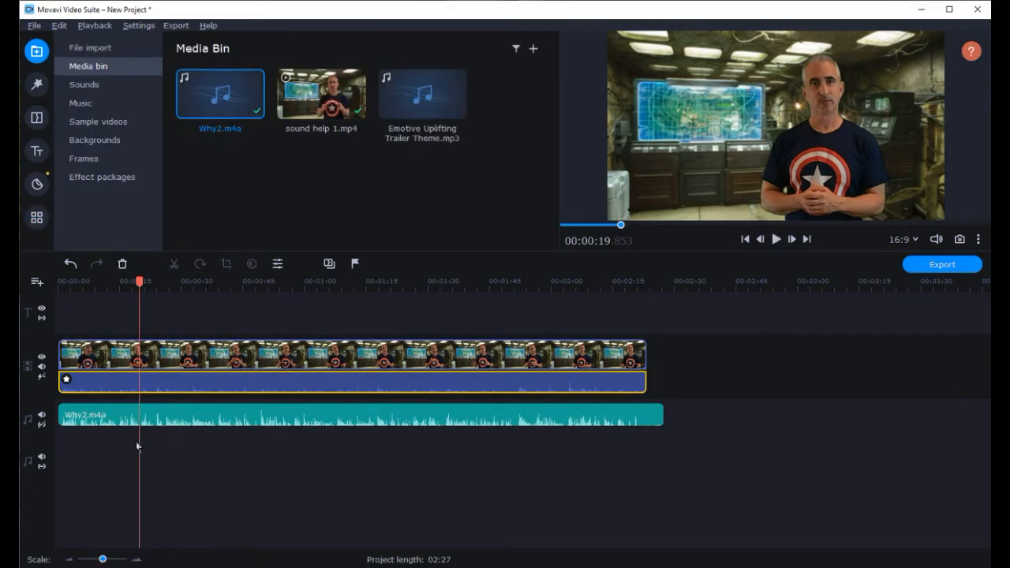
Place Emotive Uplifting Trailer Theme.mp3 at the start of a new audio track and view its clip properties
drag(422, 93, 117, 474)
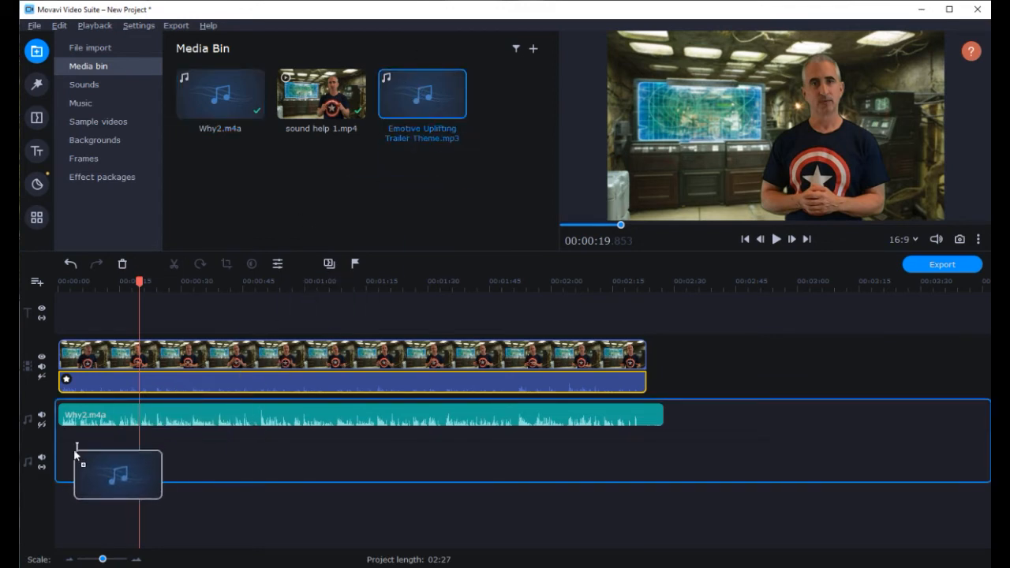
drag(117, 474, 387, 456)
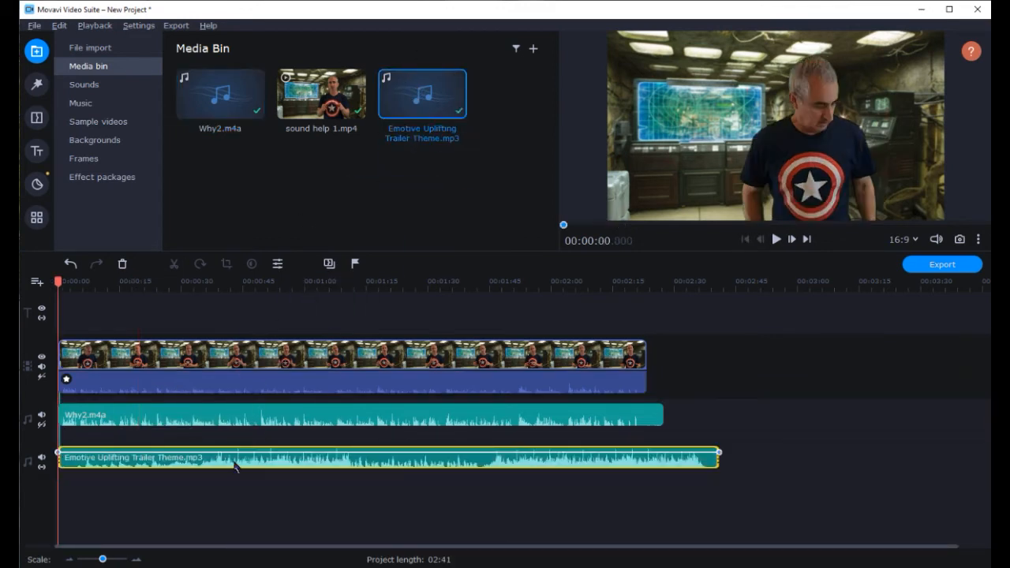
double_click(228, 457)
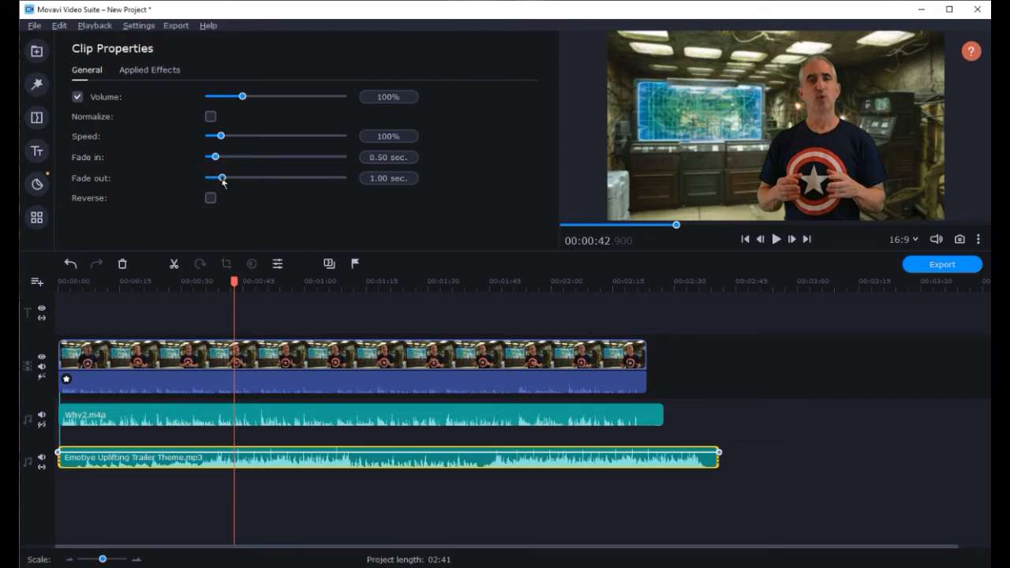
Give the music a 0.50 sec fade-out, drag volume points to keep it quiet until near the end, and preview
drag(223, 178, 219, 177)
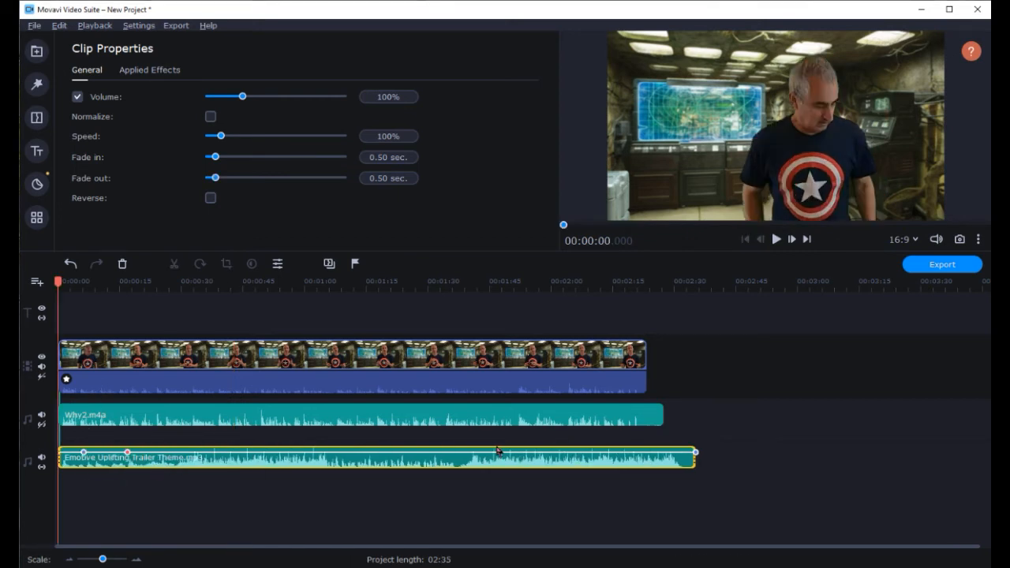
mouse_move(606, 453)
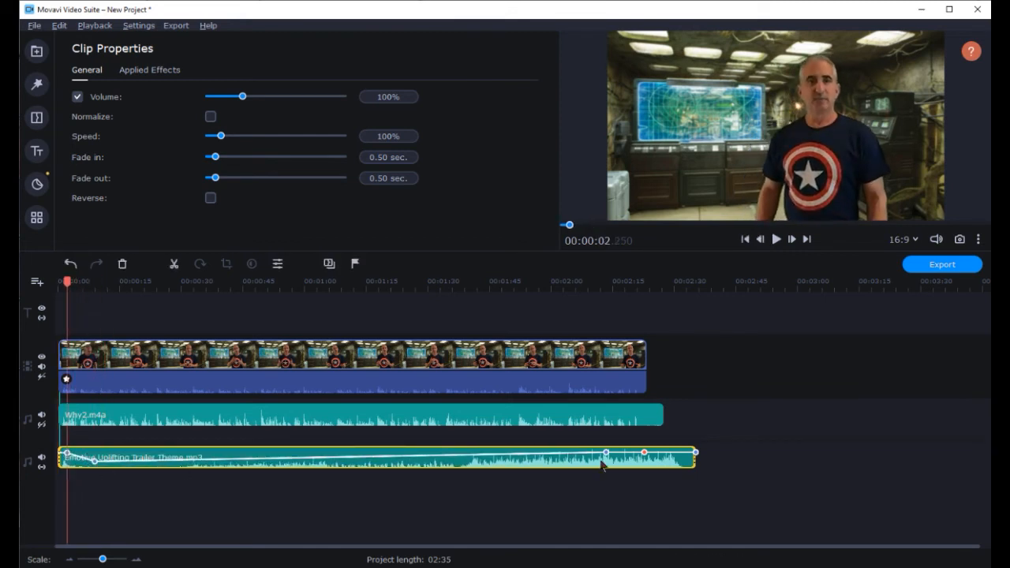
drag(645, 452, 605, 460)
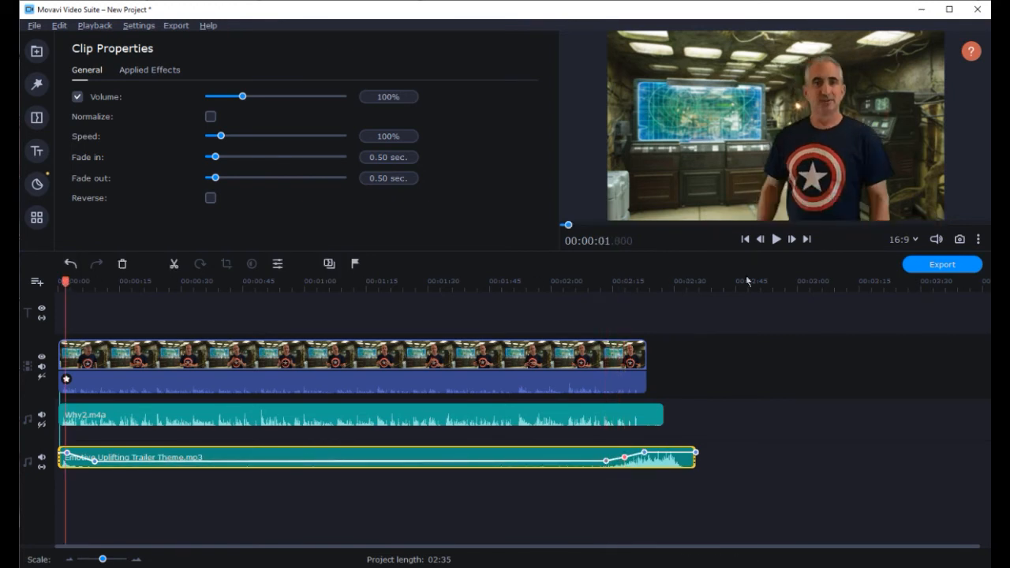
click(775, 239)
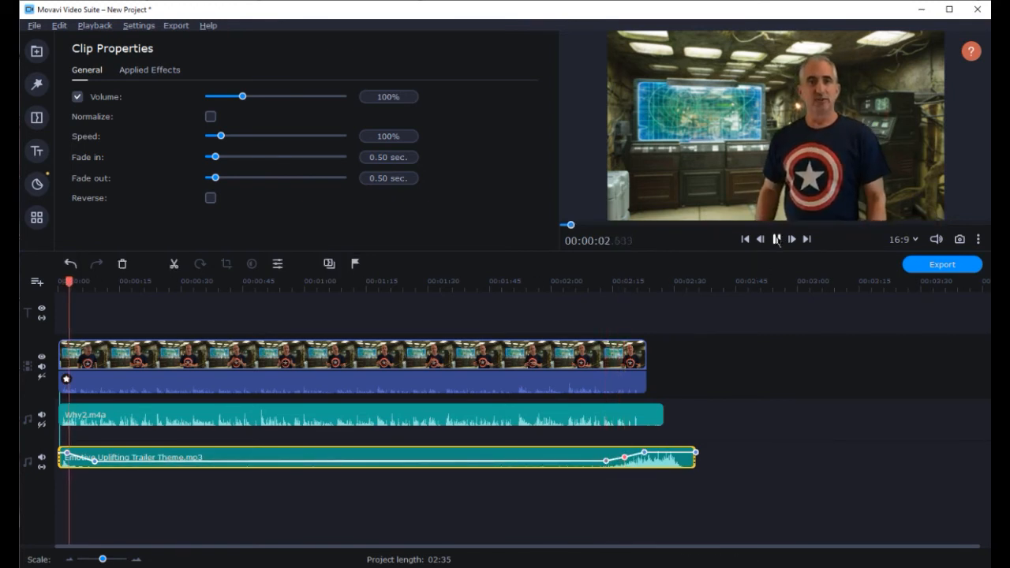
click(775, 239)
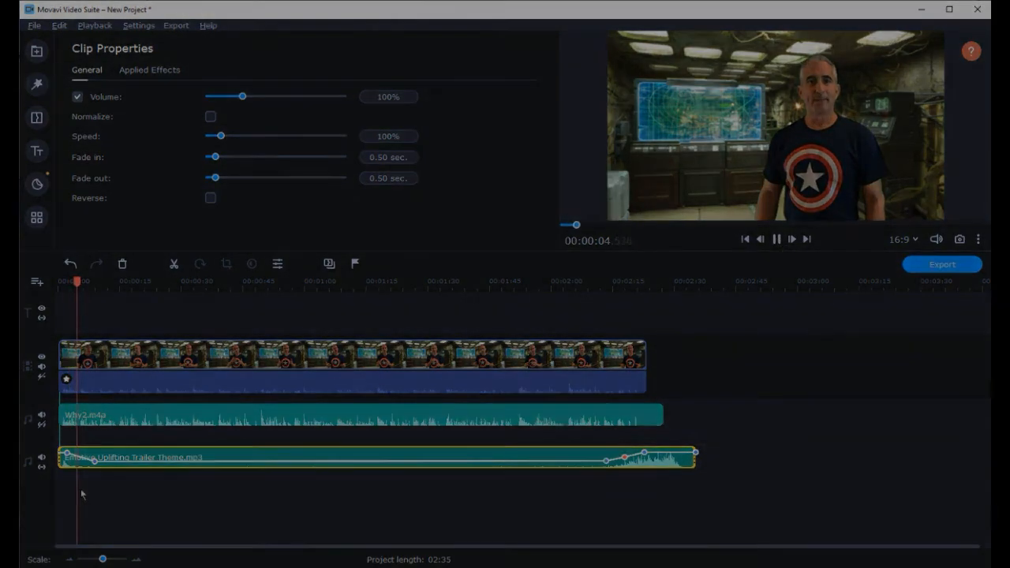